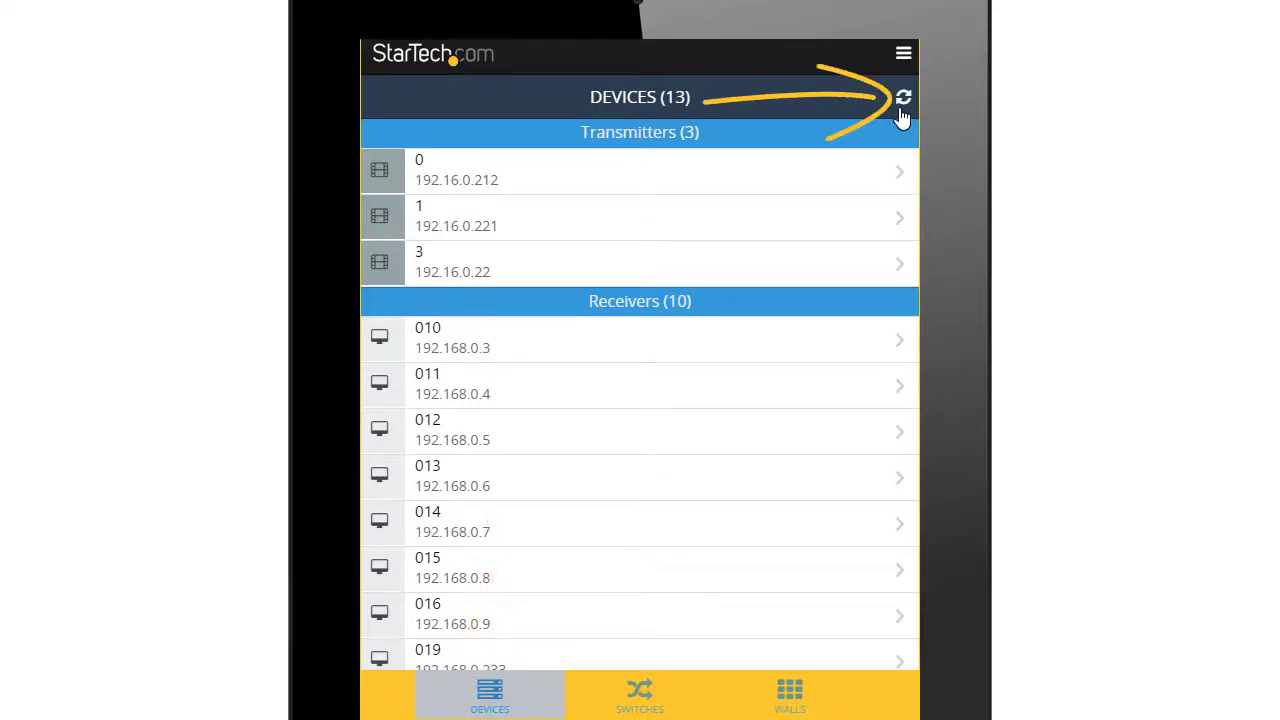
Refresh the Devices list twice until it reports no devices found.
click(903, 97)
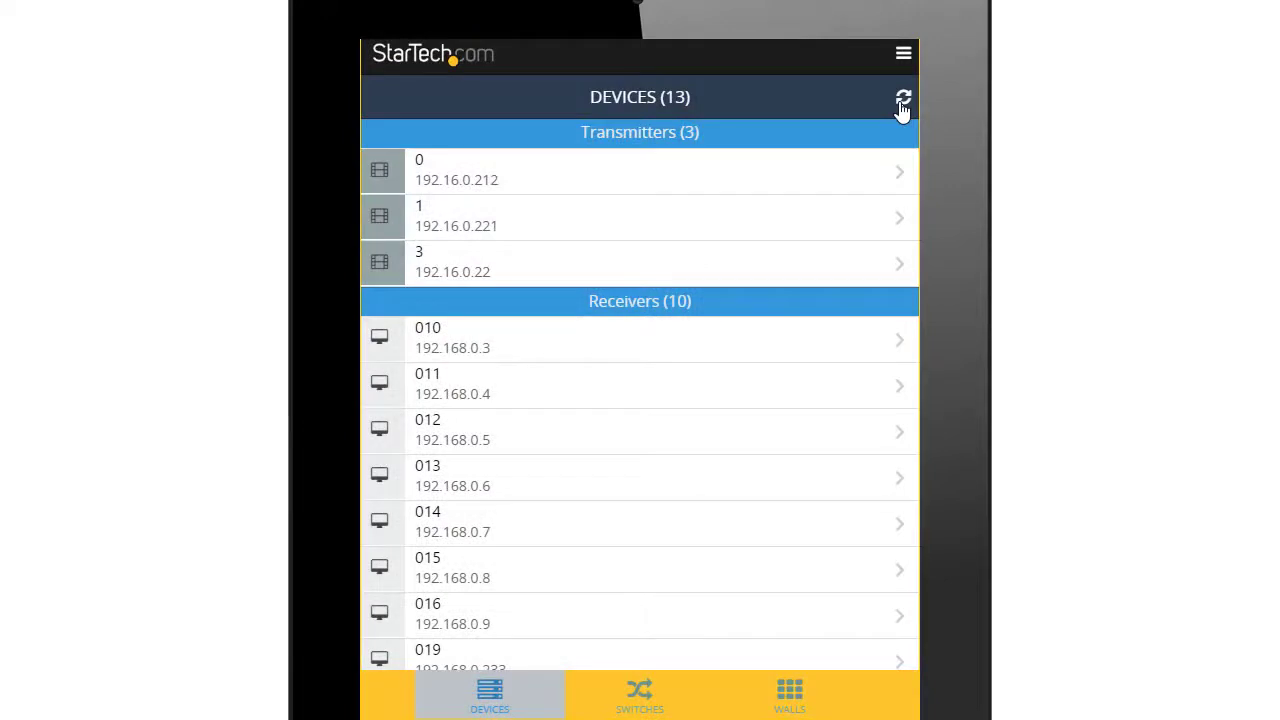
click(903, 97)
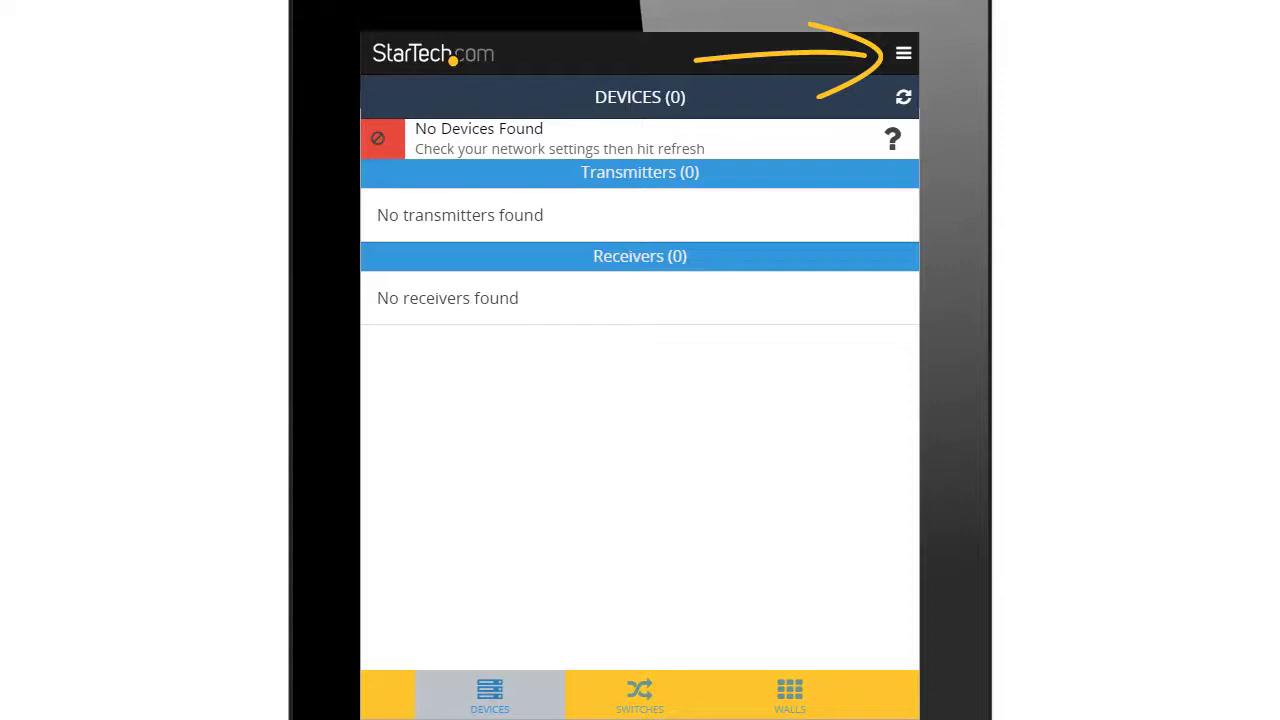
Leave Device Search Mode unchanged and switch Demo Mode on in the main menu.
click(902, 52)
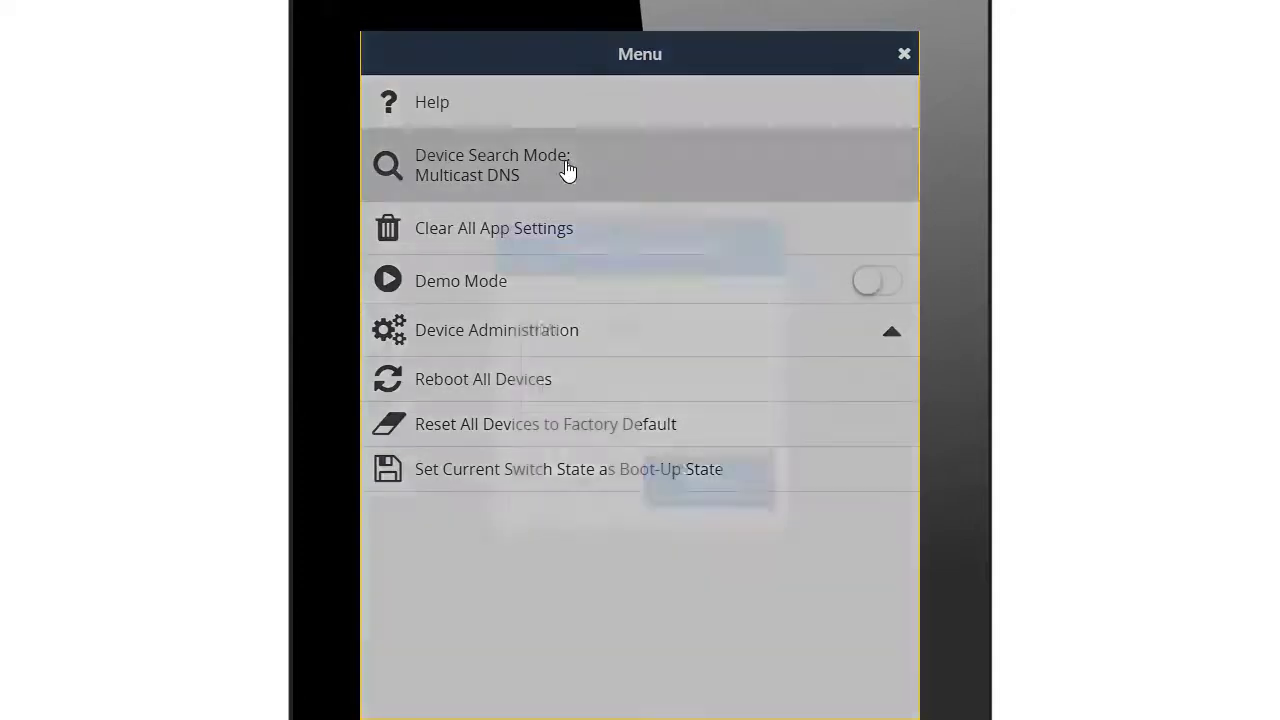
click(492, 165)
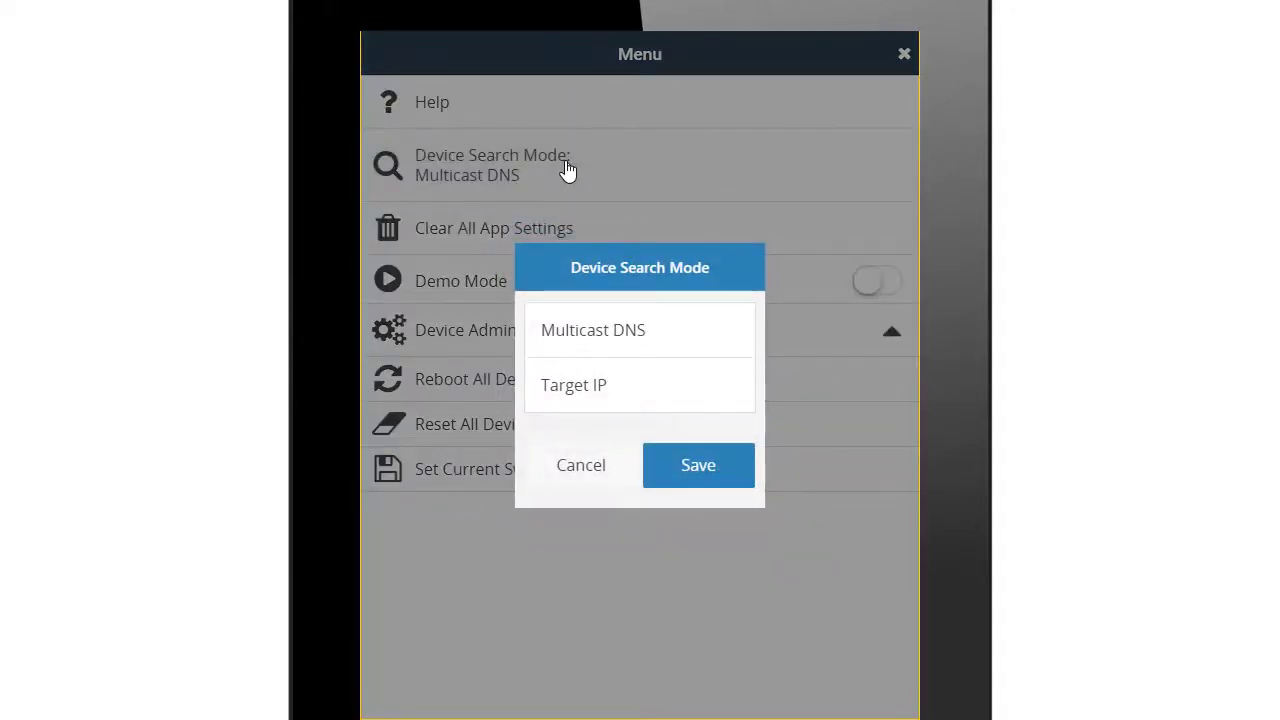
mouse_move(508, 460)
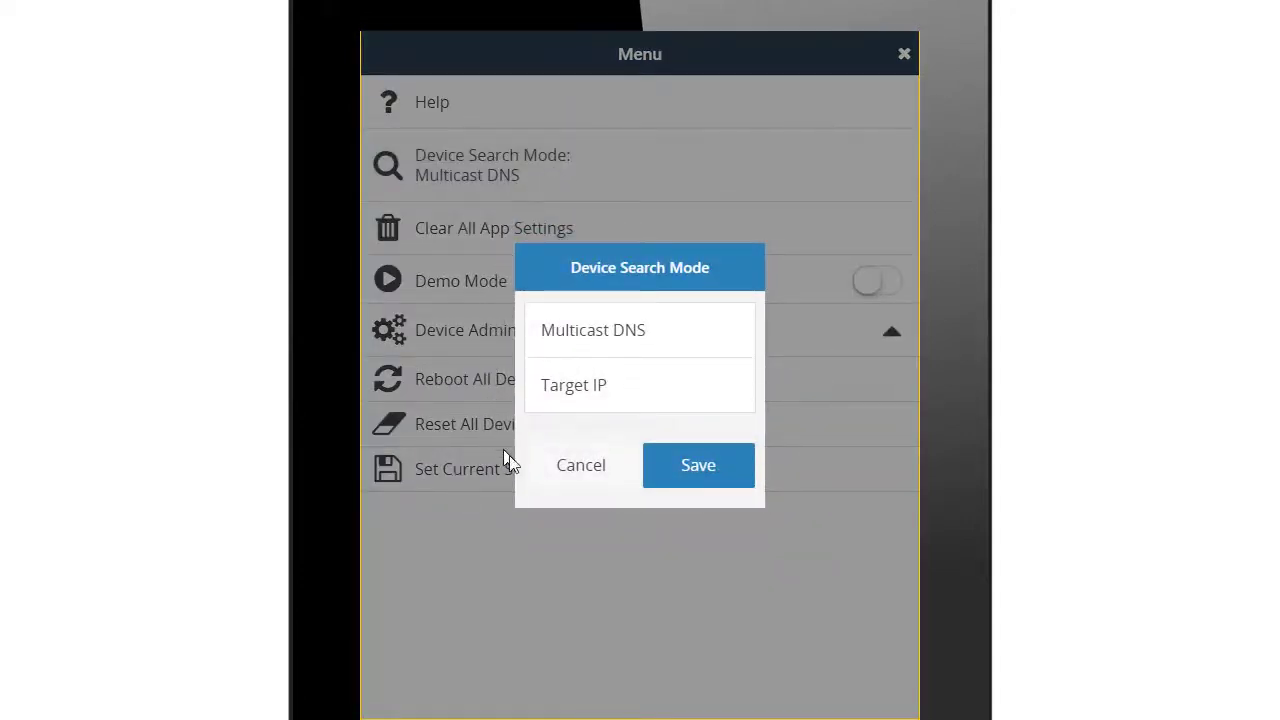
click(580, 464)
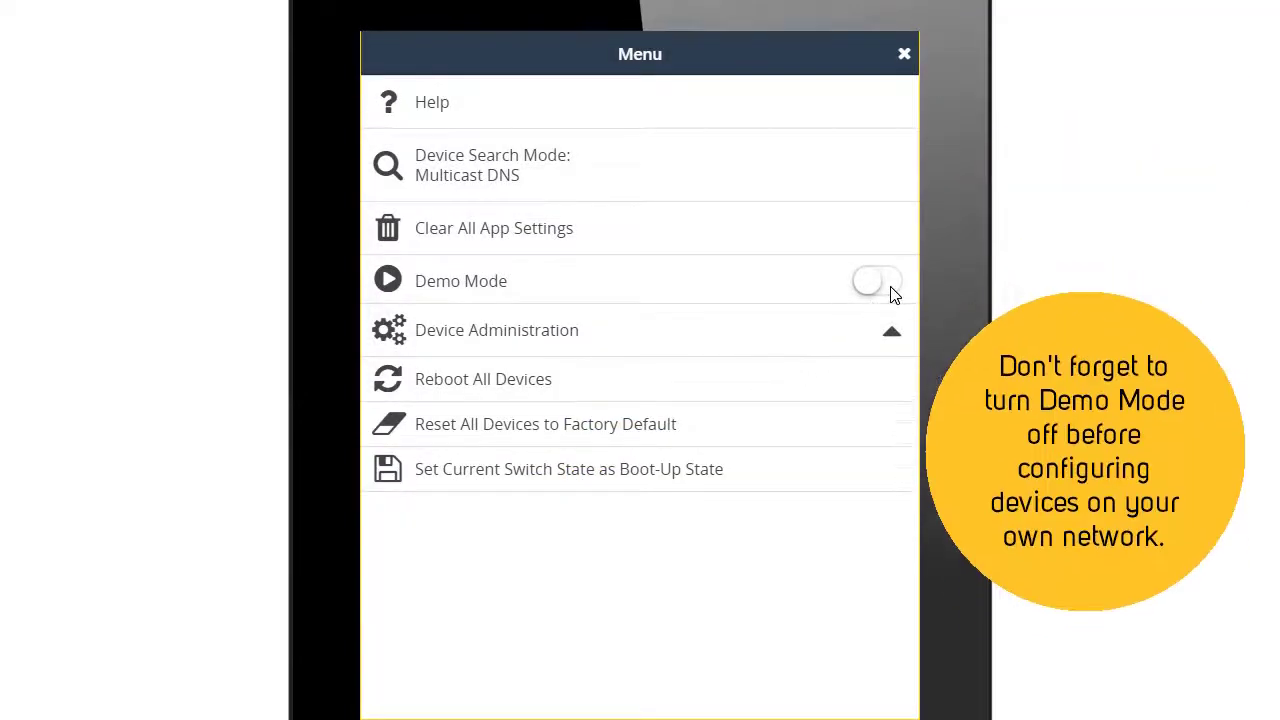
click(875, 280)
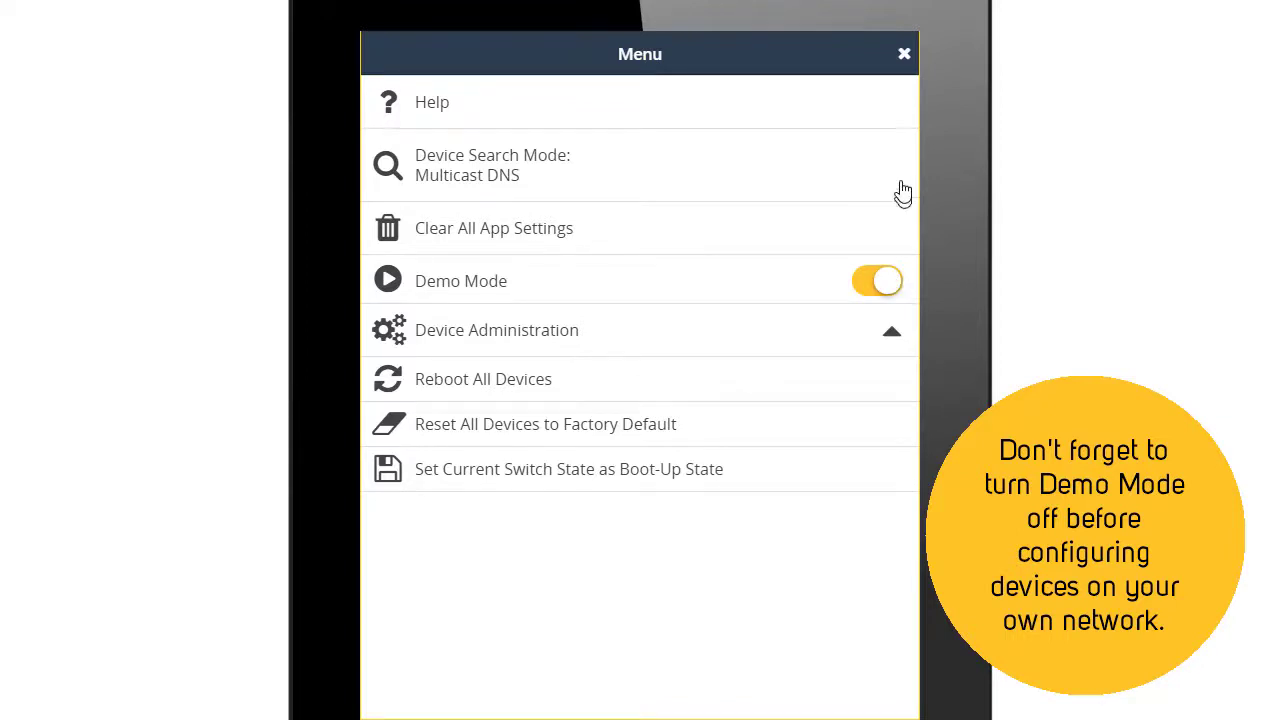
Close and reopen the main menu, expanding Device Administration.
click(903, 54)
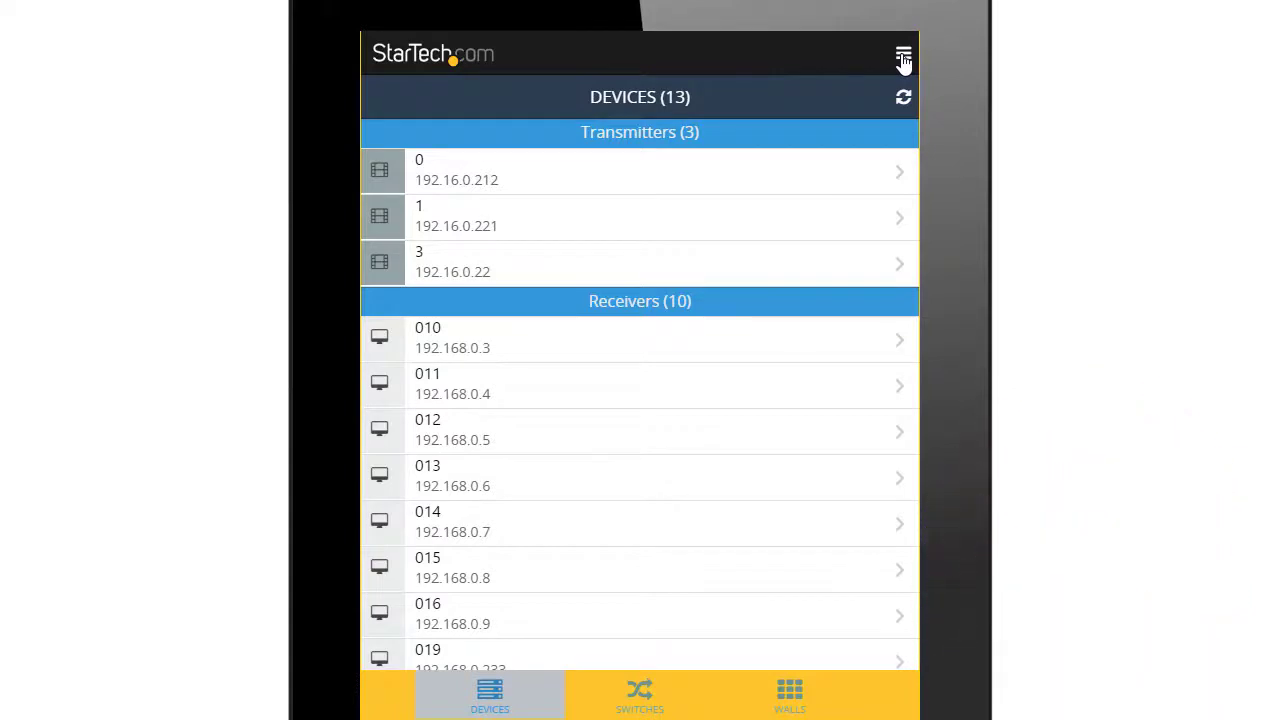
click(902, 55)
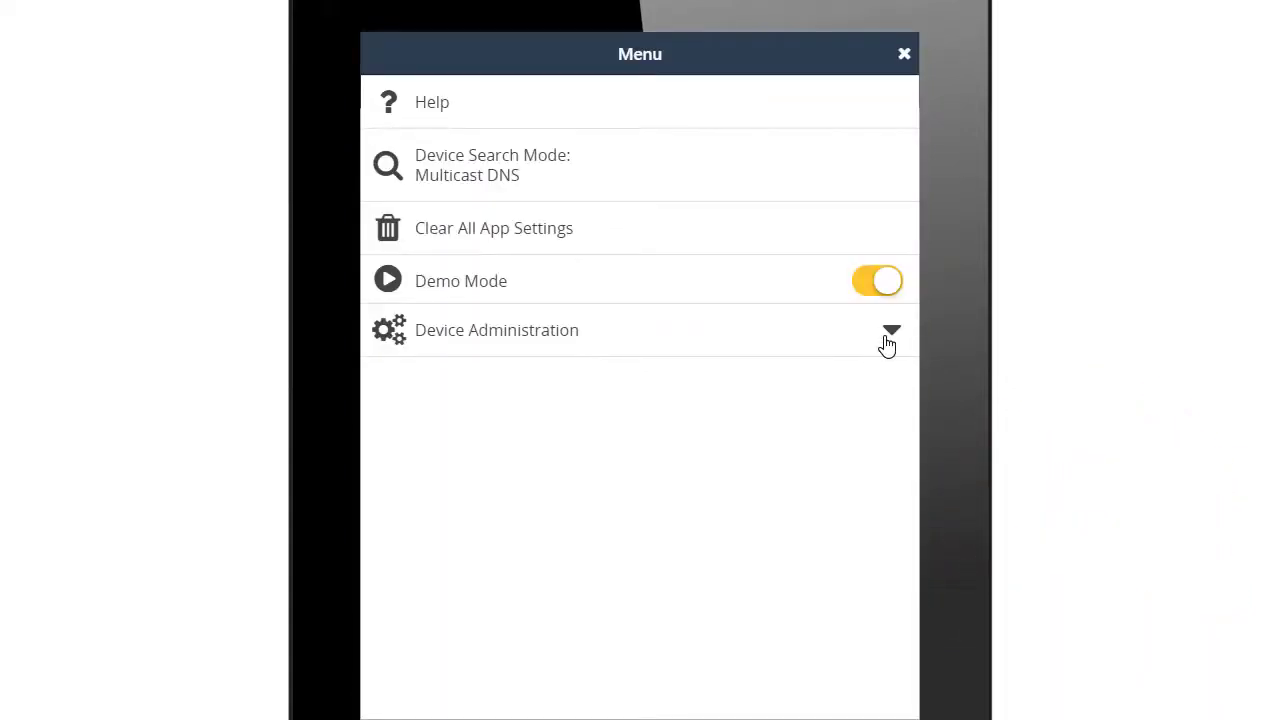
click(889, 330)
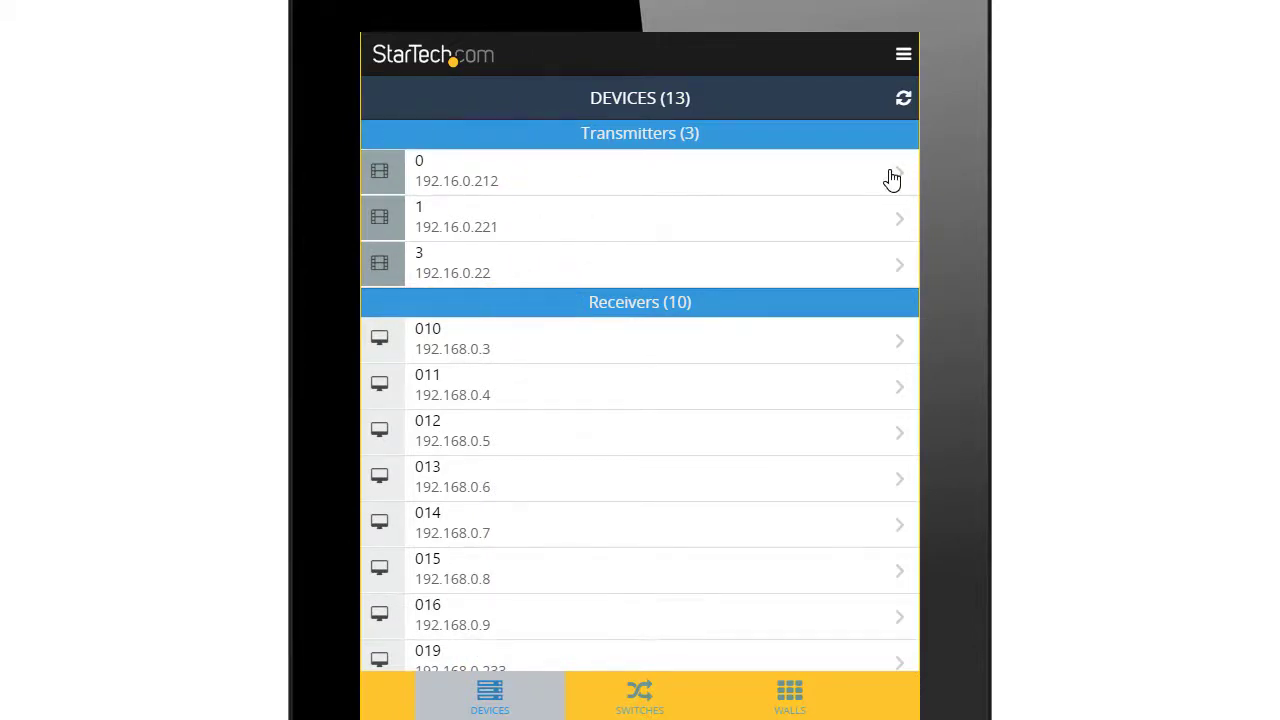
Rename transmitter 0 to 'Test Device' and set its network type to AutoIP.
click(640, 170)
text(T)
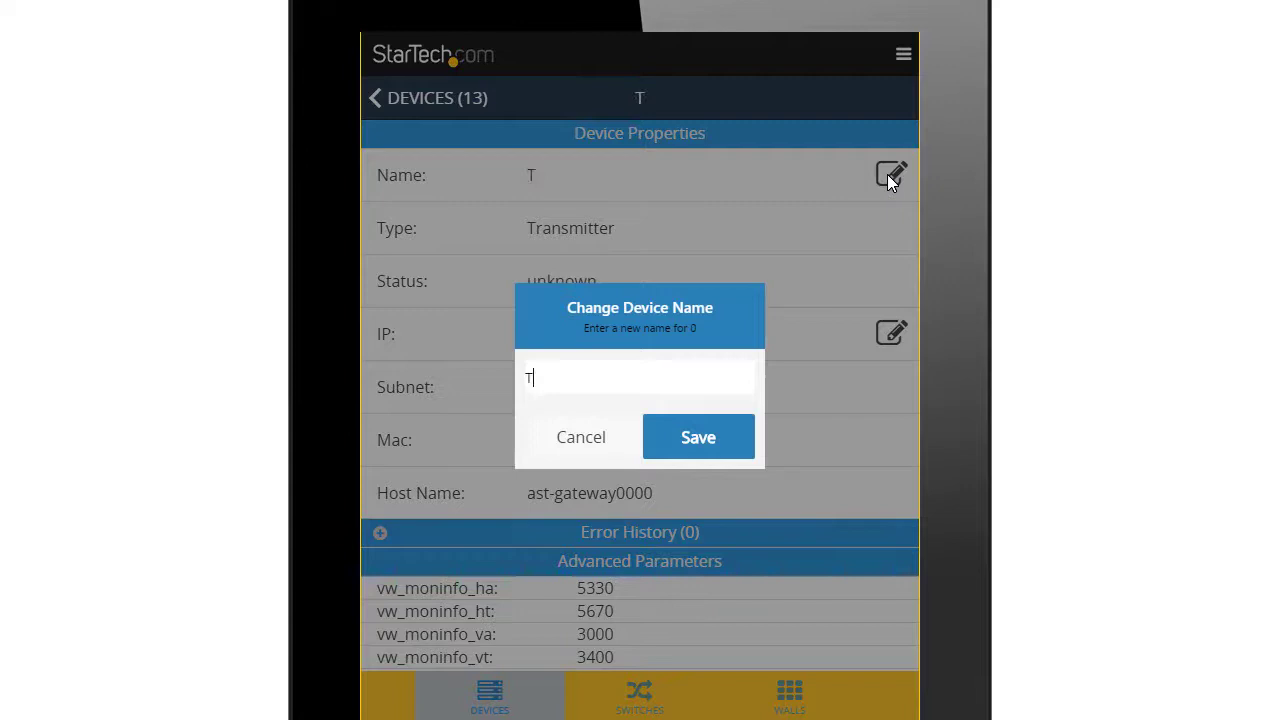
text(est Device)
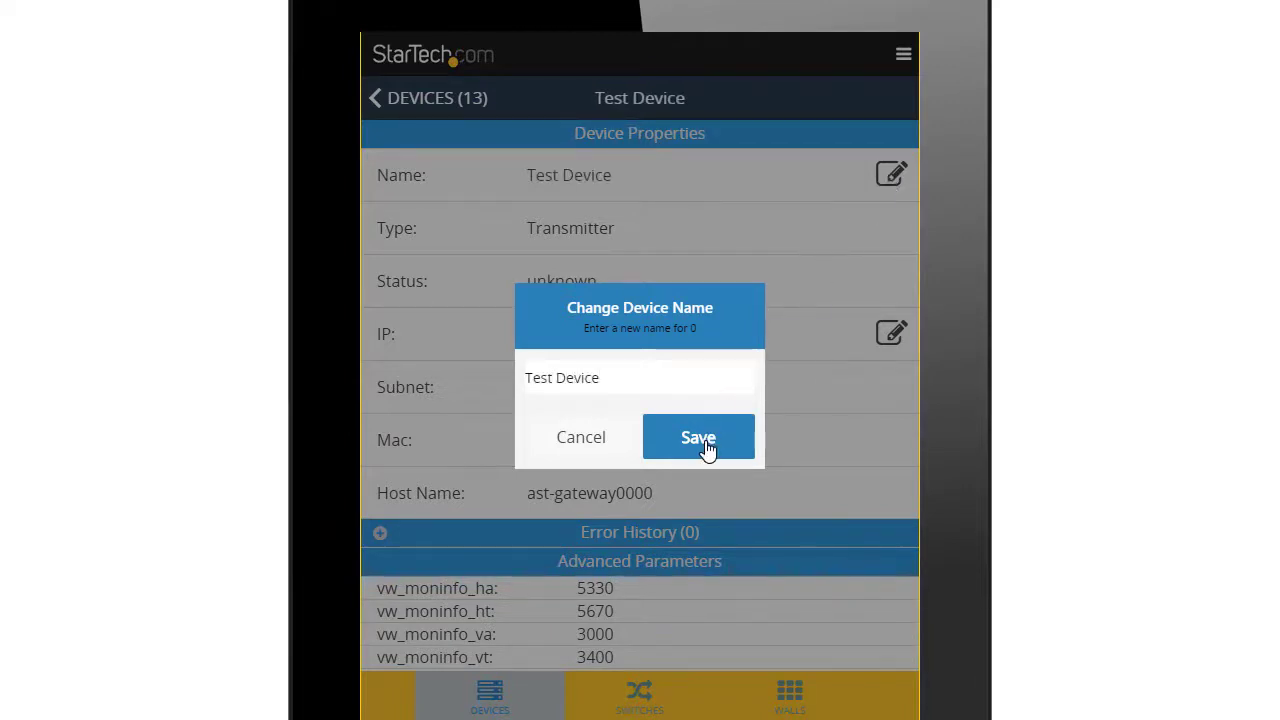
click(698, 437)
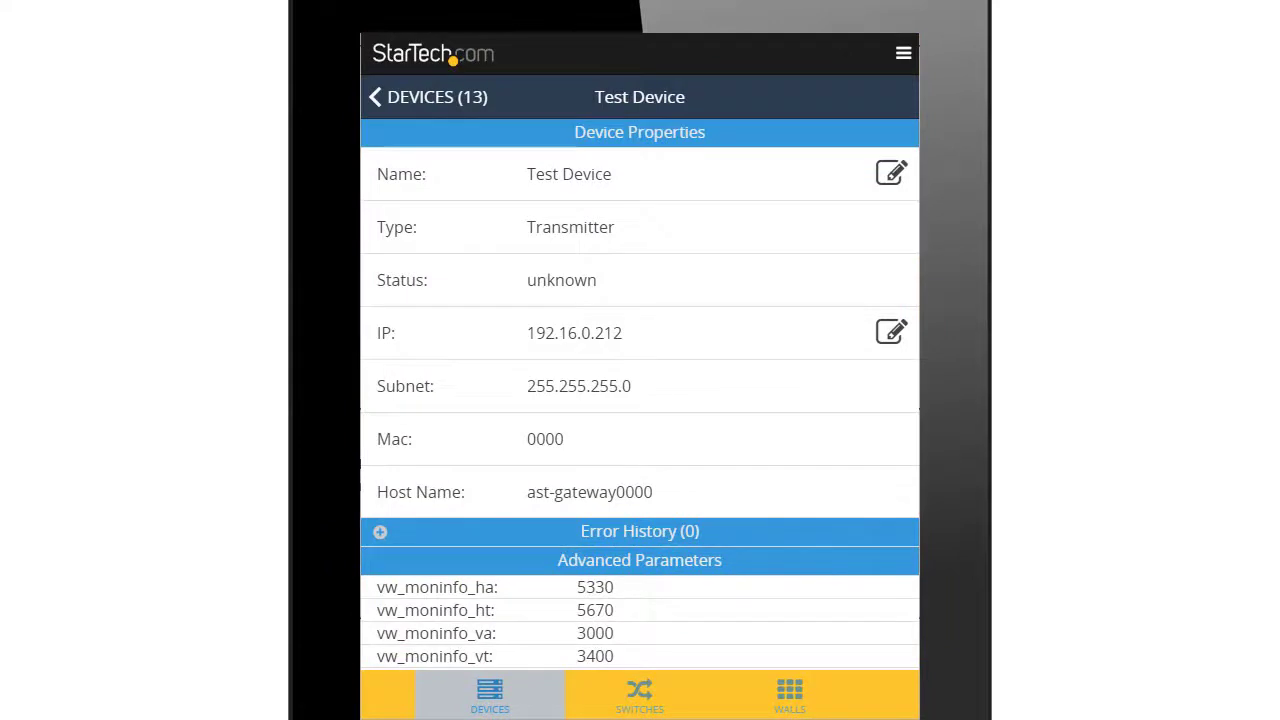
click(890, 332)
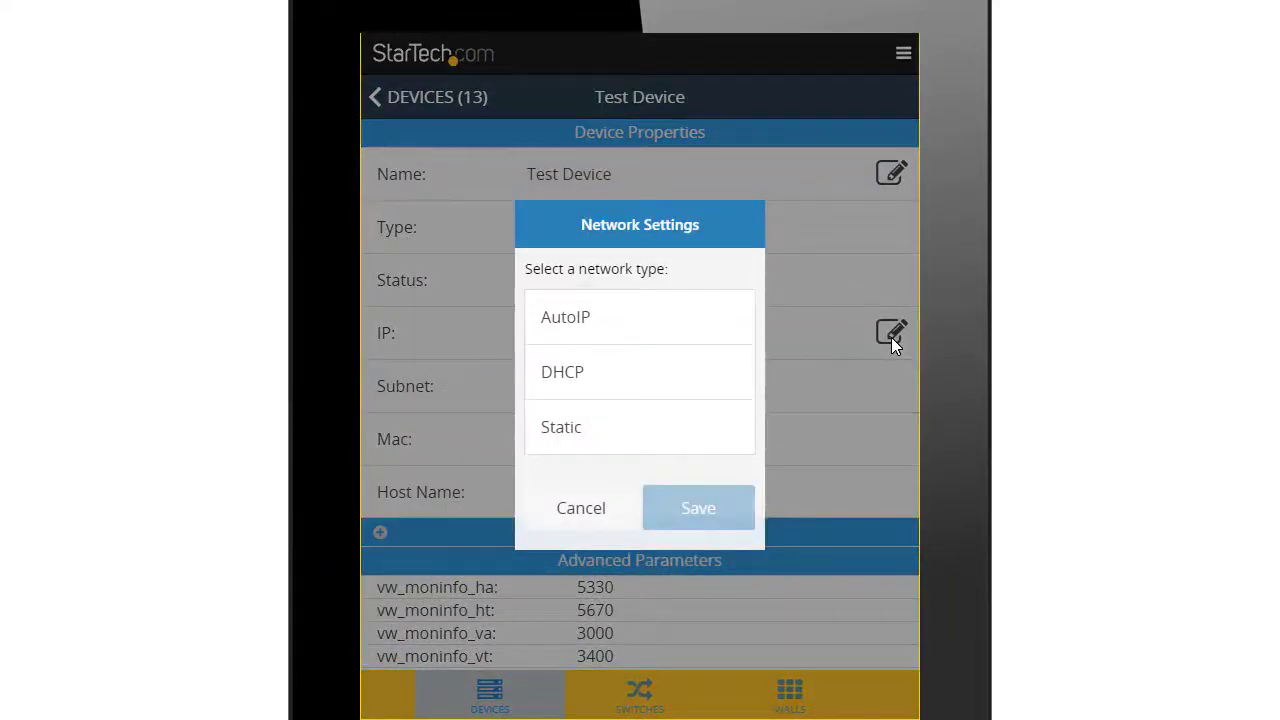
mouse_move(582, 335)
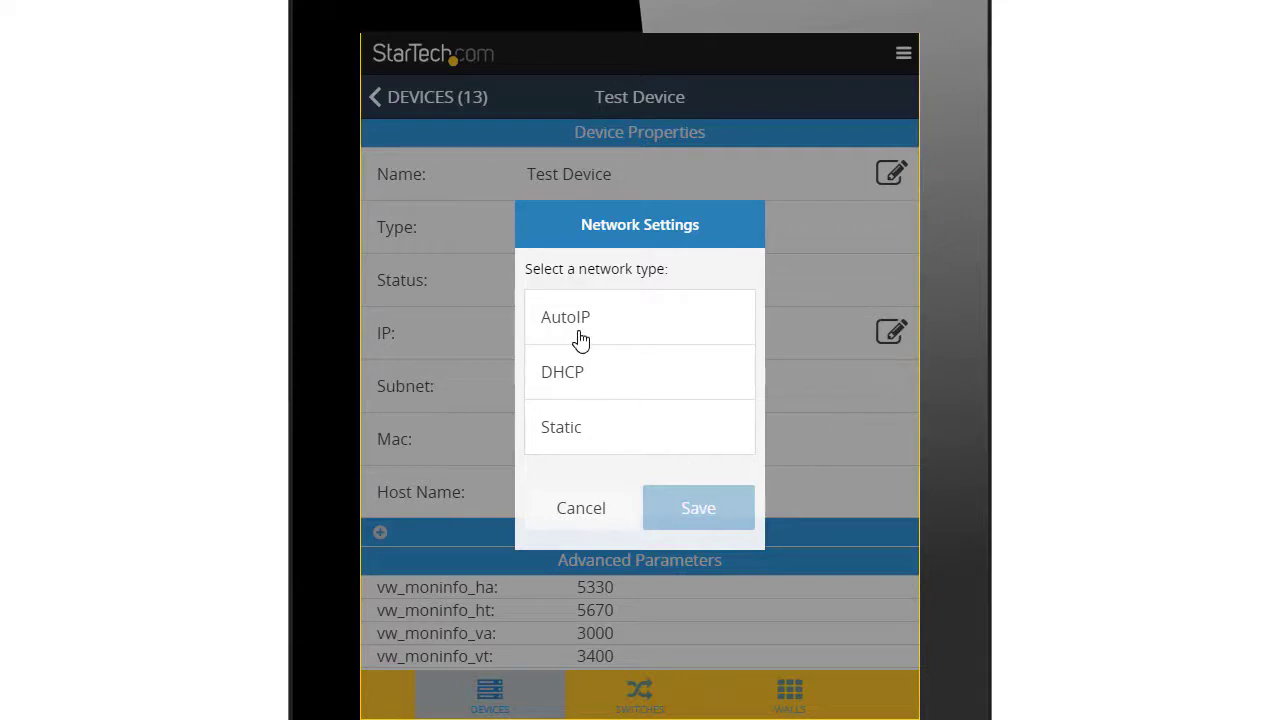
click(697, 507)
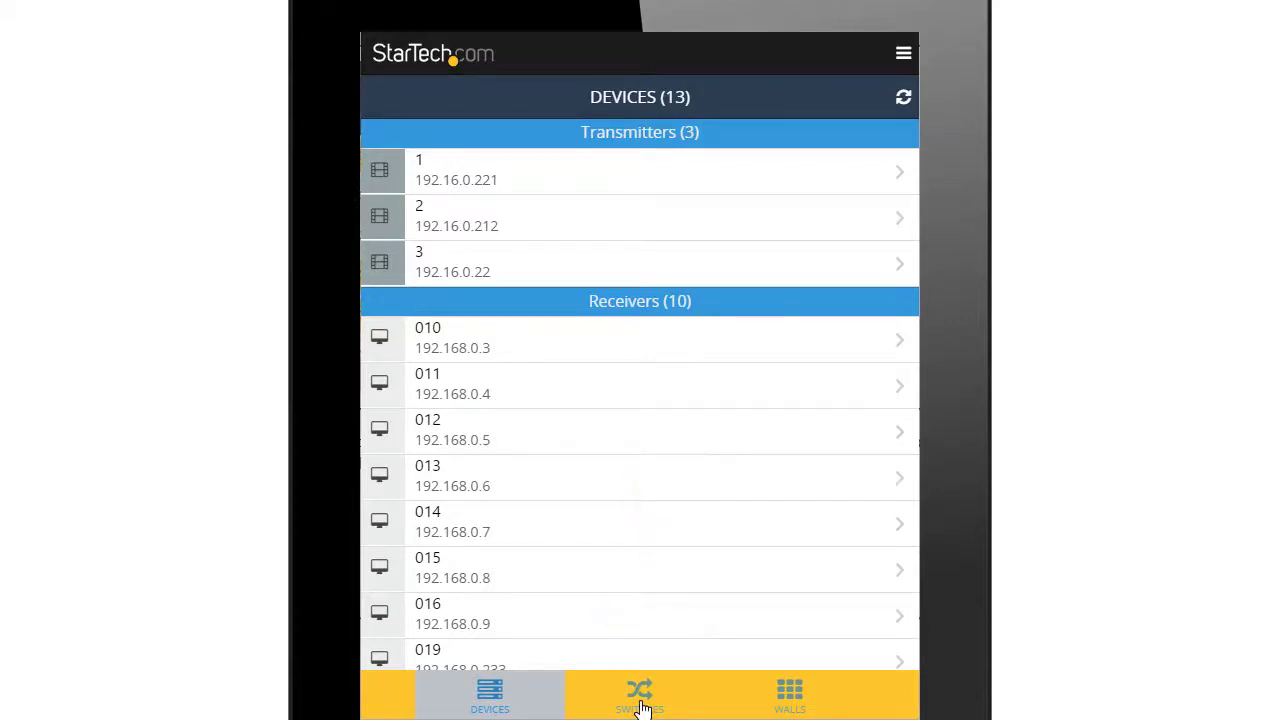
Review the Switches matrix, then view the Walls tab showing no walls yet.
click(639, 695)
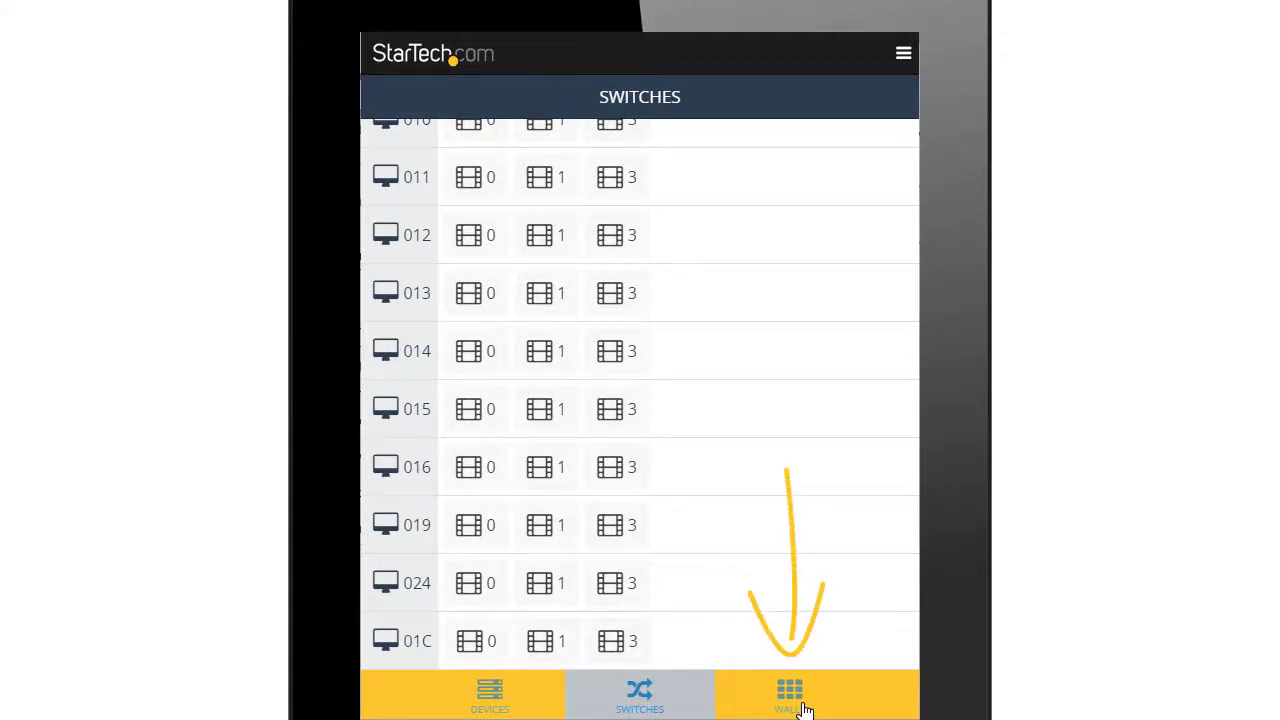
click(789, 695)
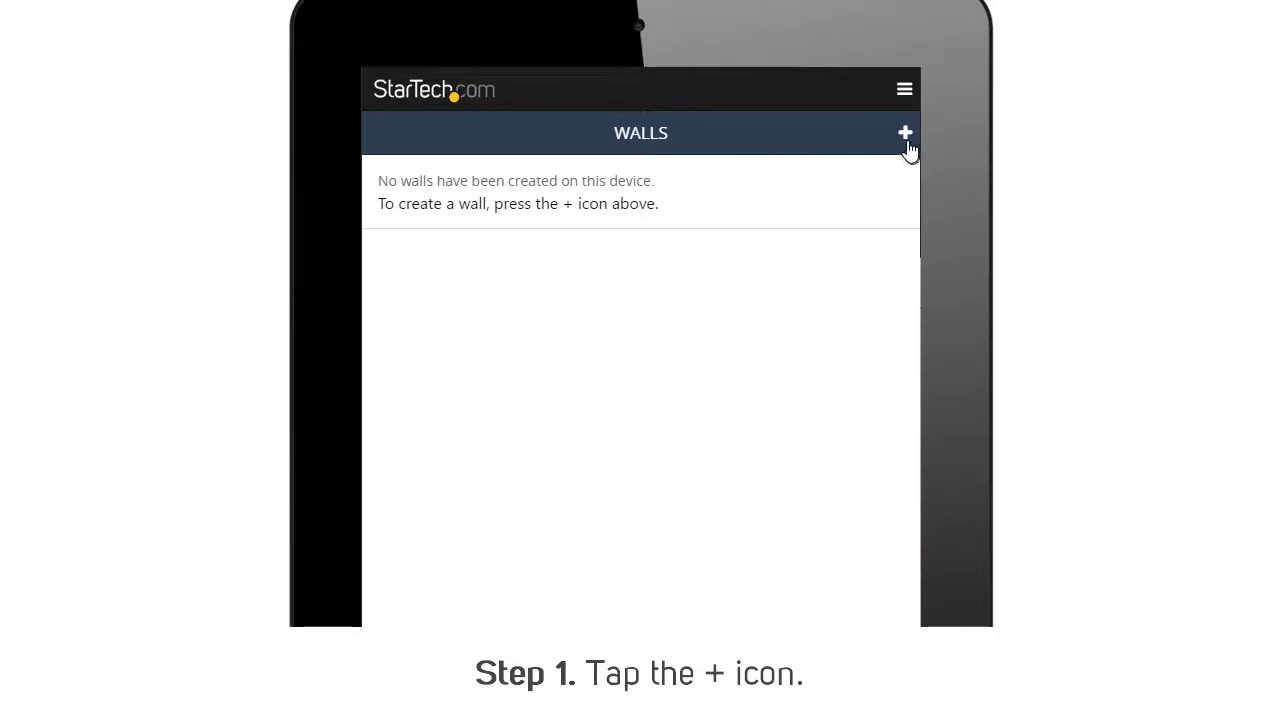
Name the wall 'Test Wall', set 3 rows and 3 columns, and continue to display setup.
click(904, 132)
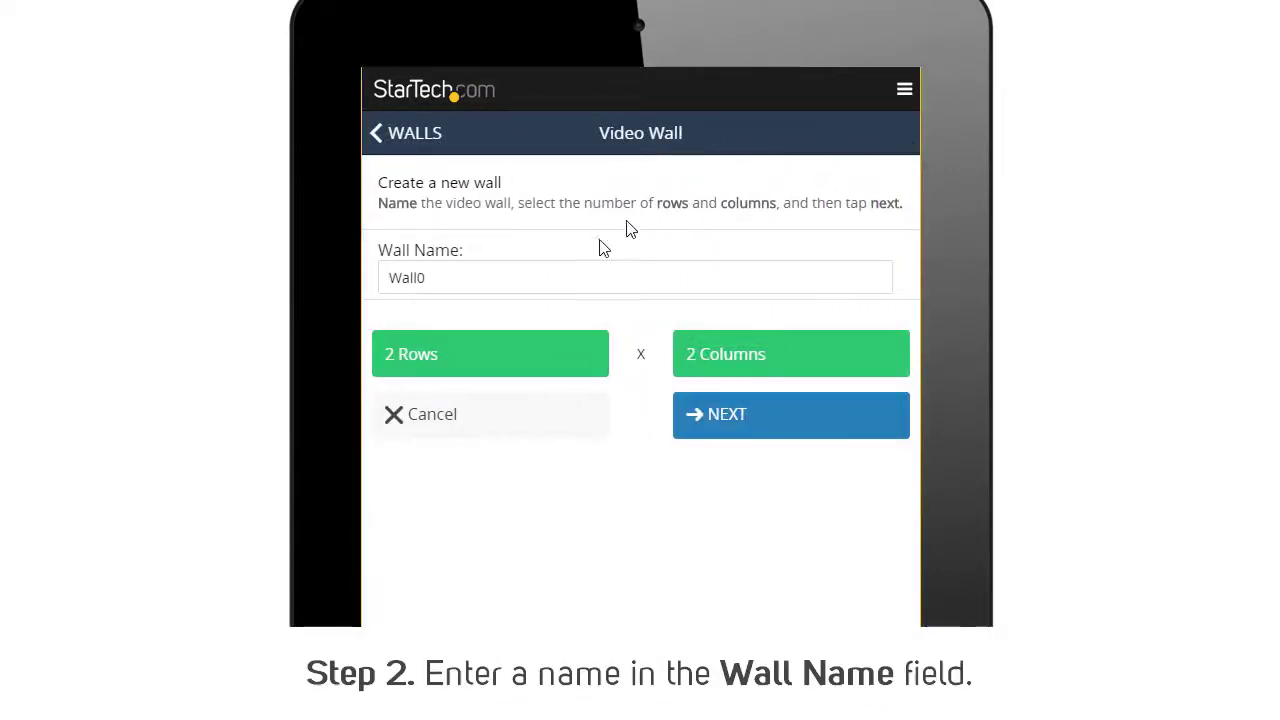
text(T)
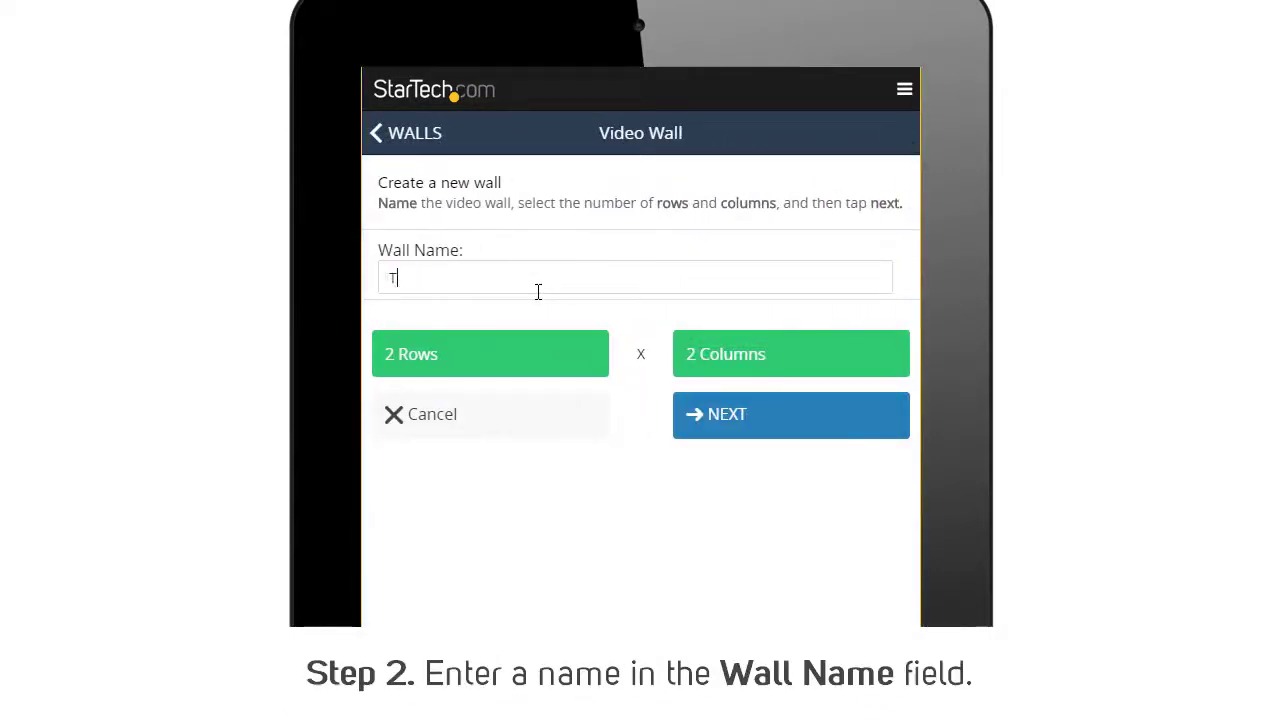
text(est Wall)
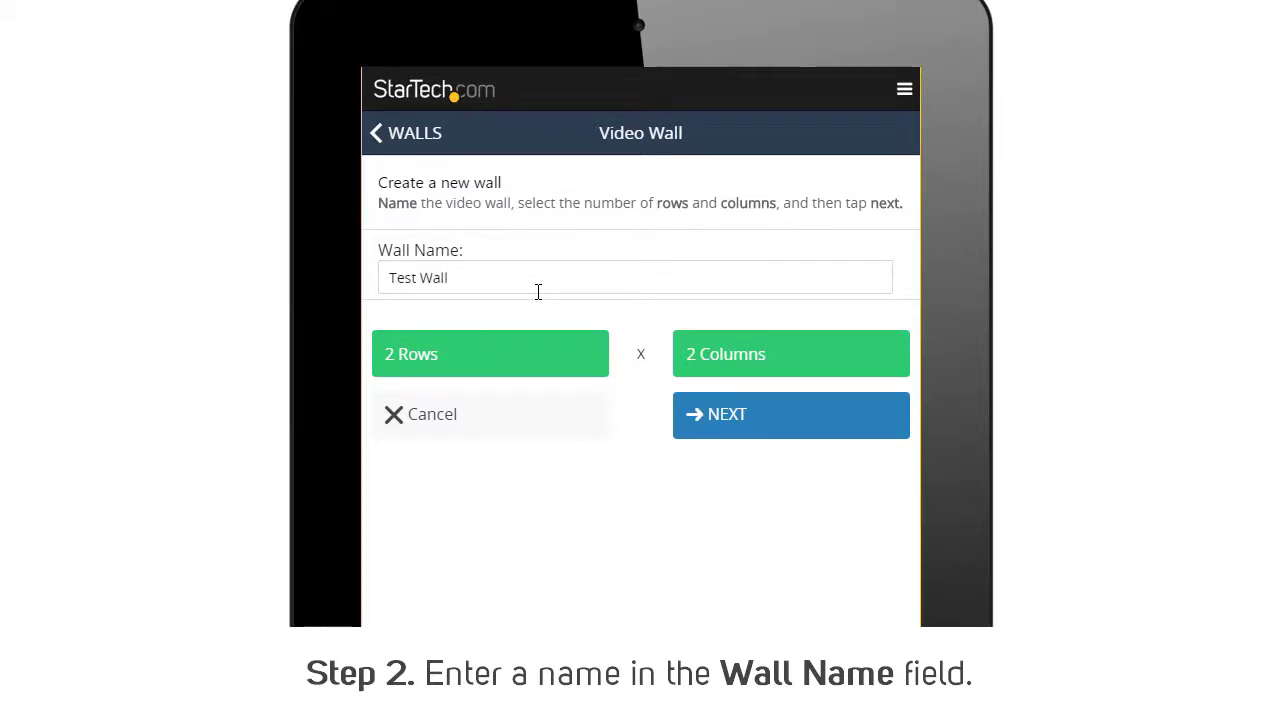
click(490, 353)
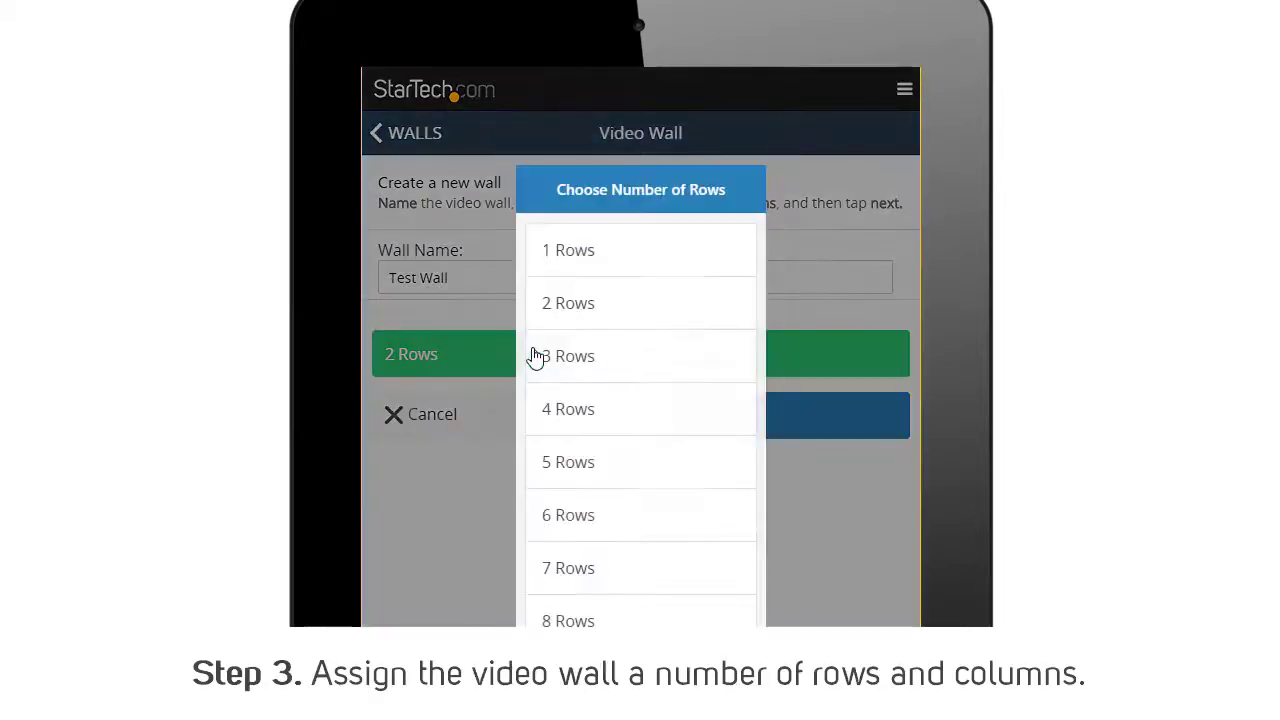
click(568, 355)
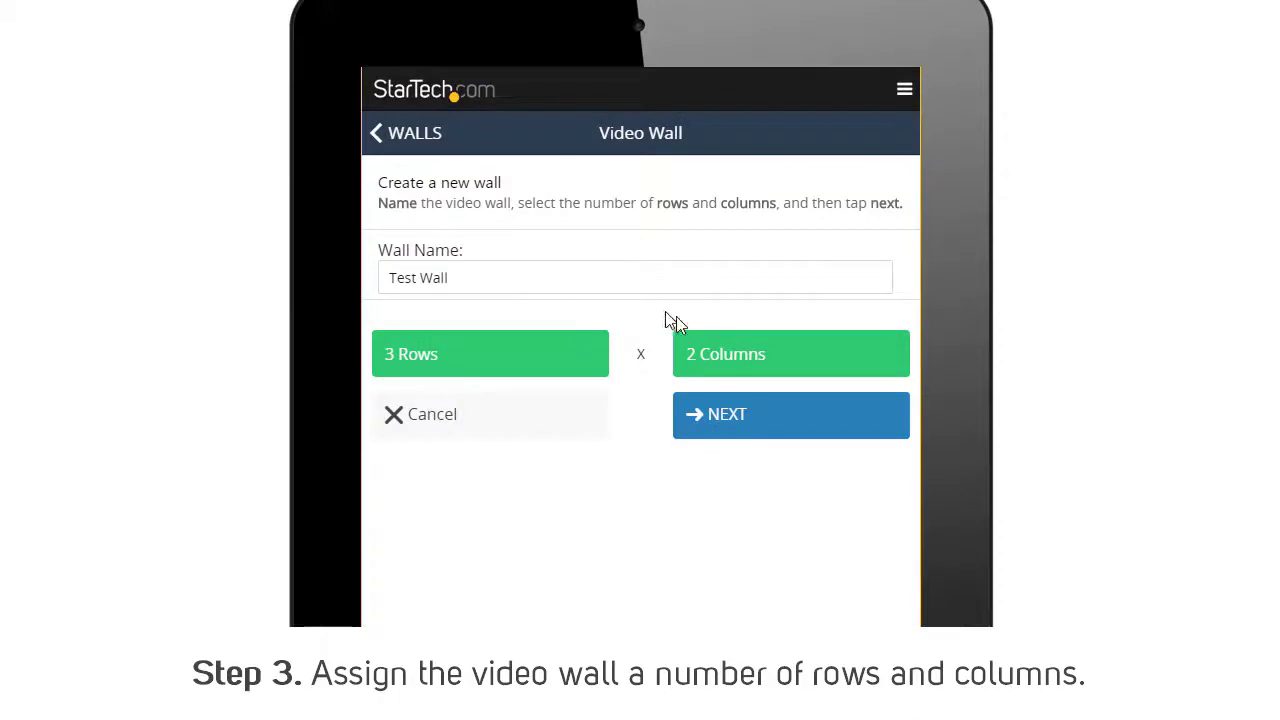
click(790, 353)
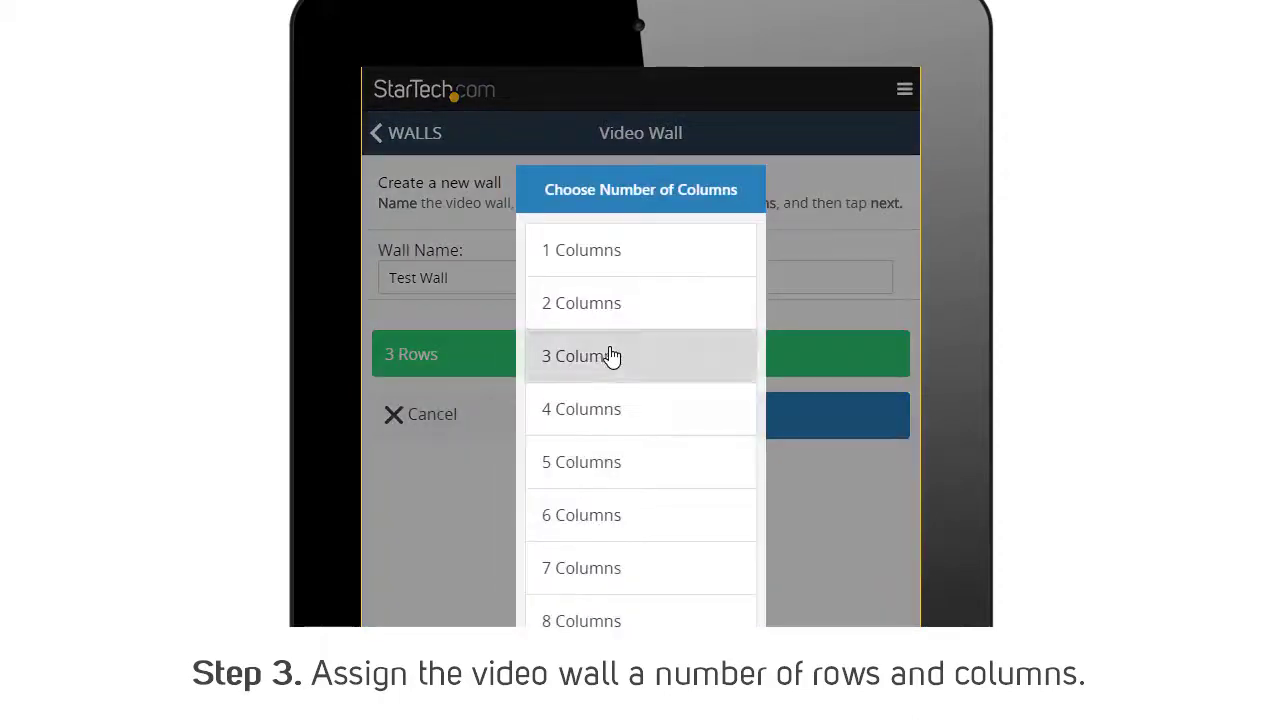
click(581, 355)
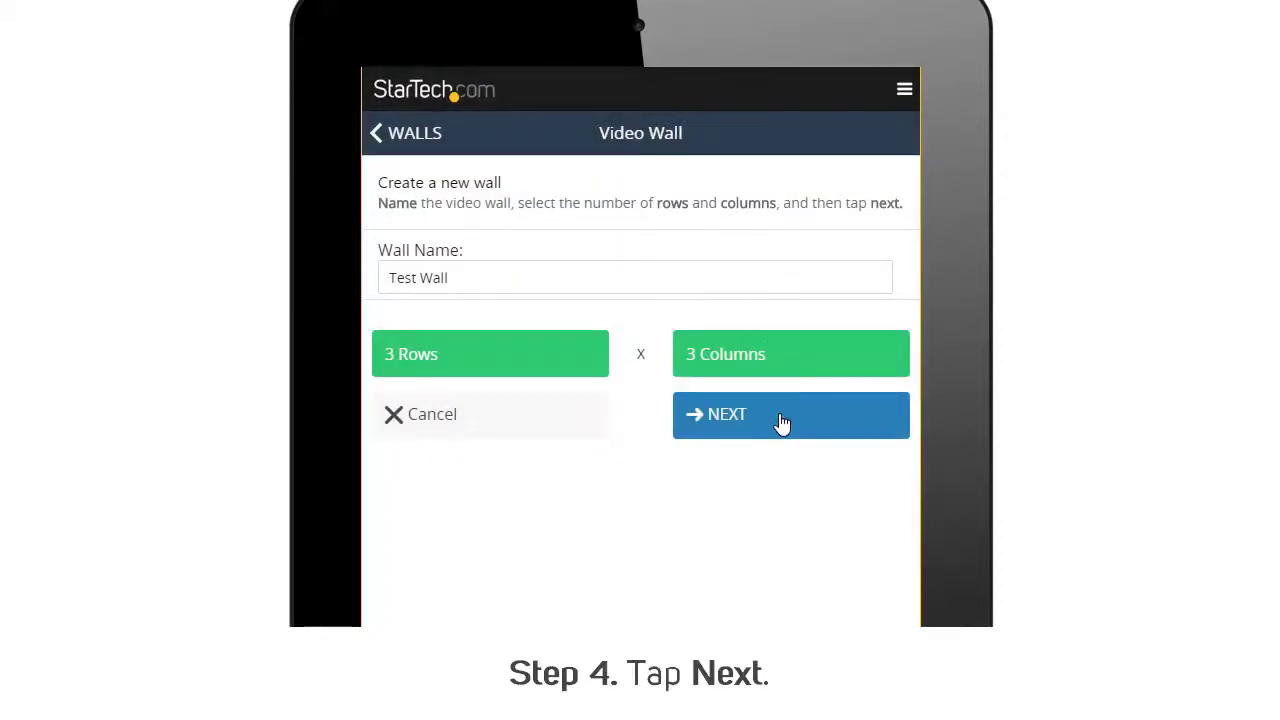
click(790, 414)
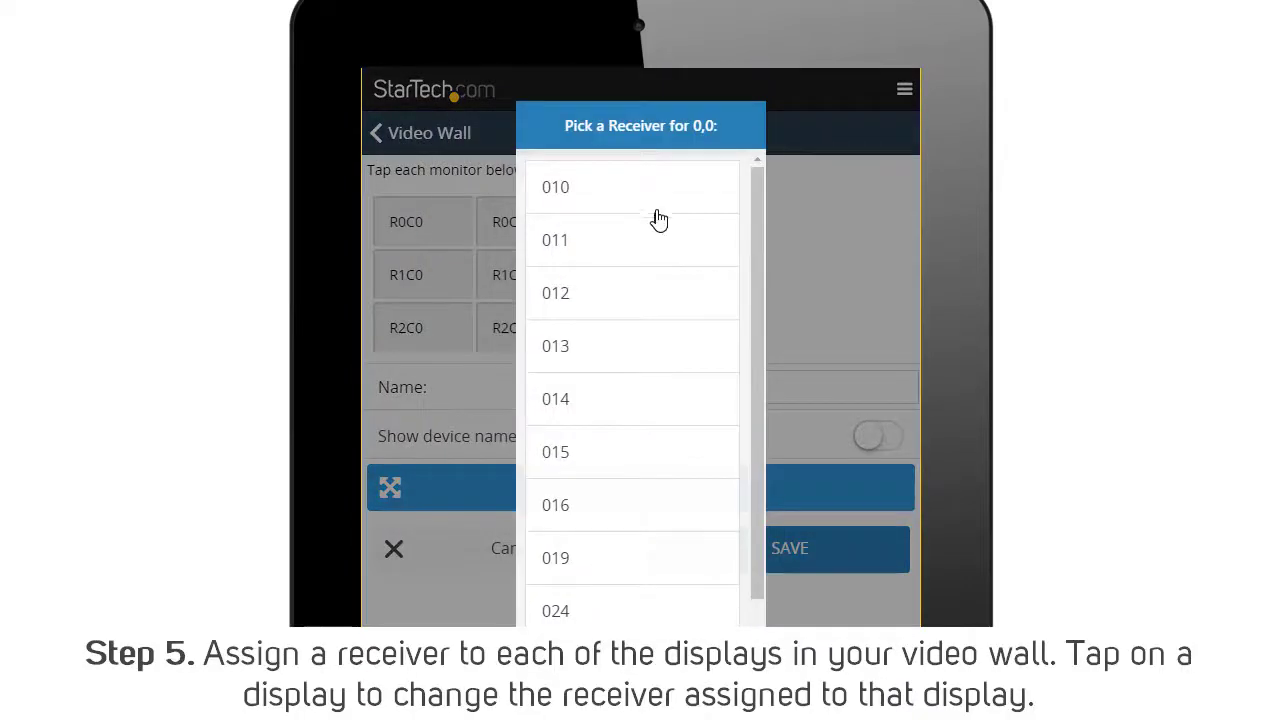
Assign receiver 010 to the top-left display and 014 to the centre display.
click(555, 187)
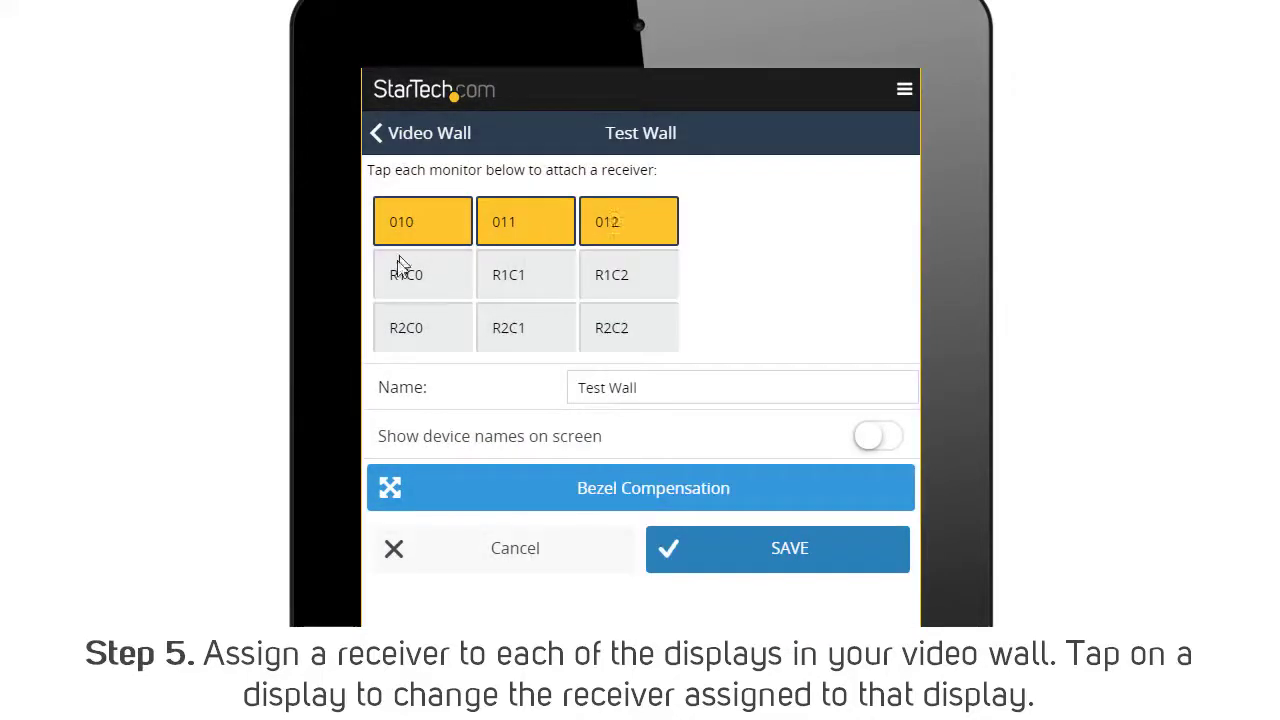
click(422, 274)
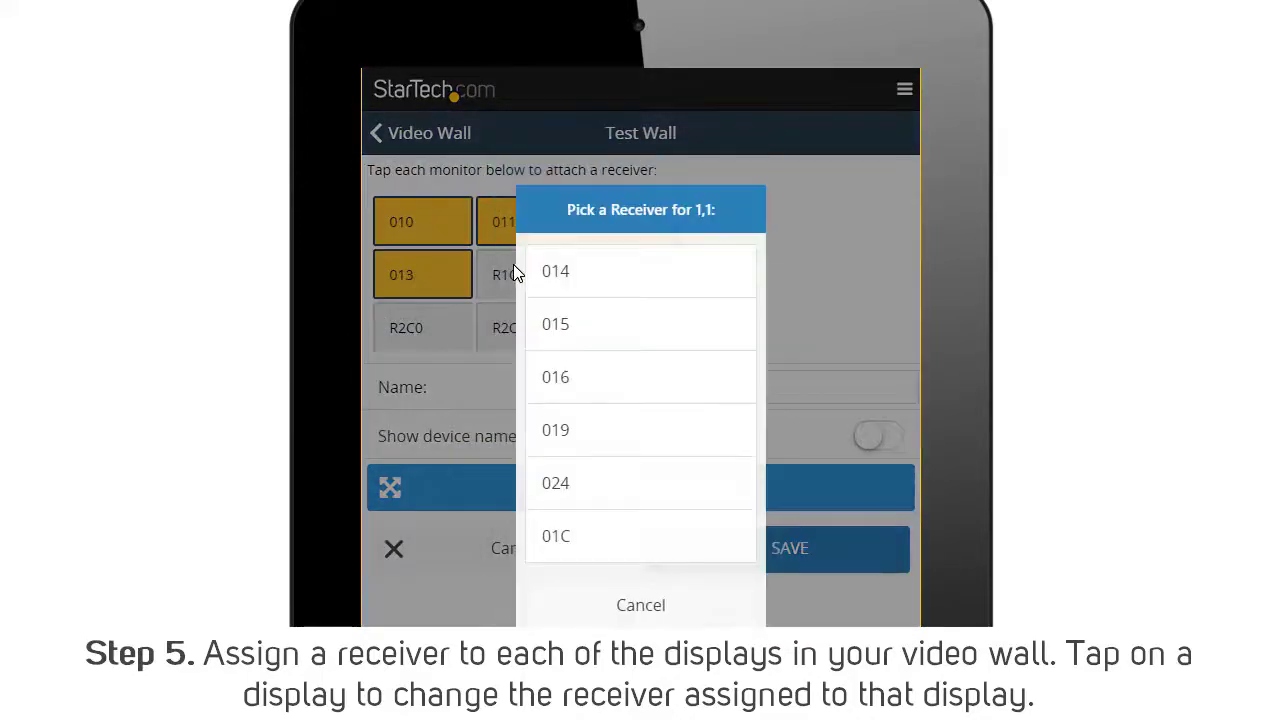
click(525, 274)
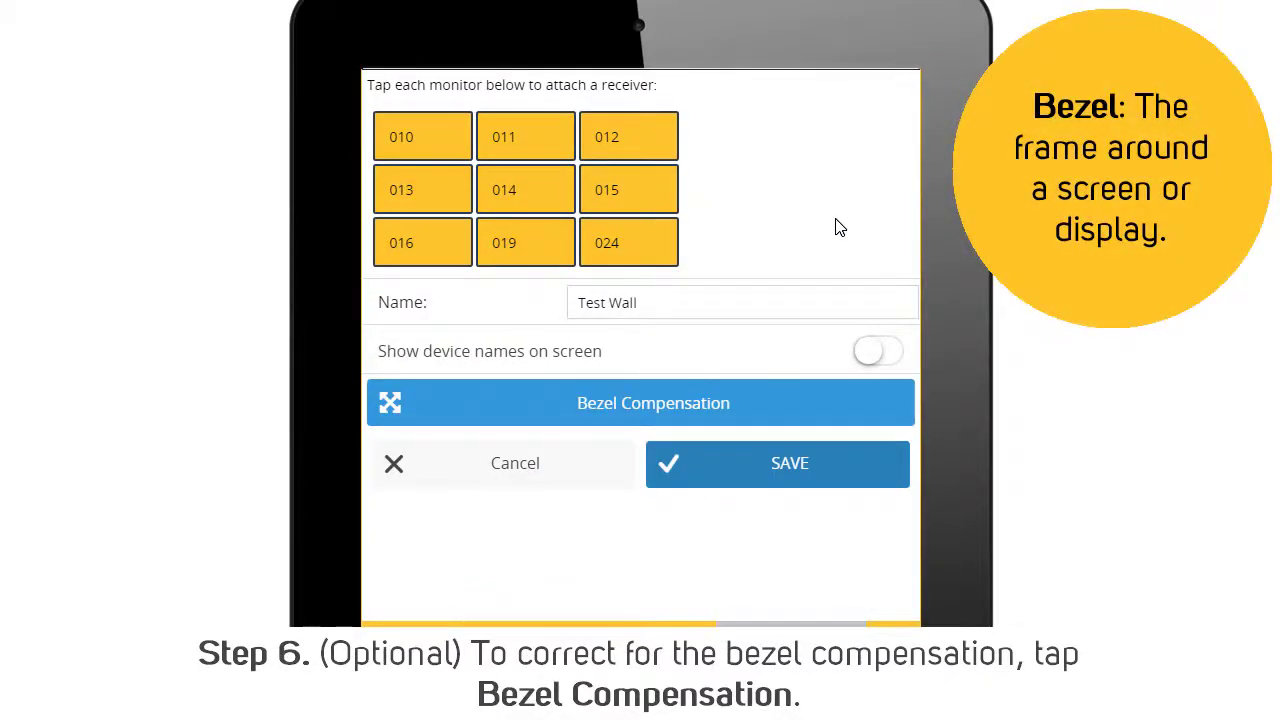
mouse_move(705, 420)
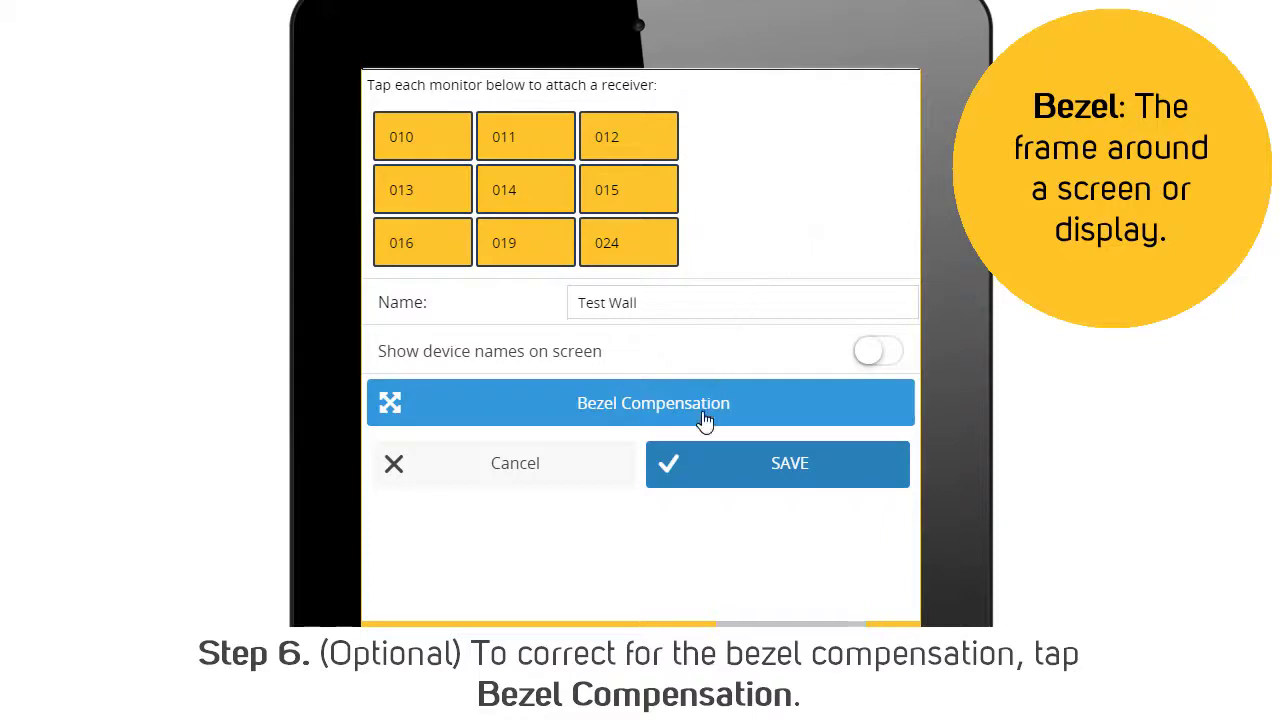
Save bezel compensation with all measurements at 0, then save Test Wall.
click(653, 402)
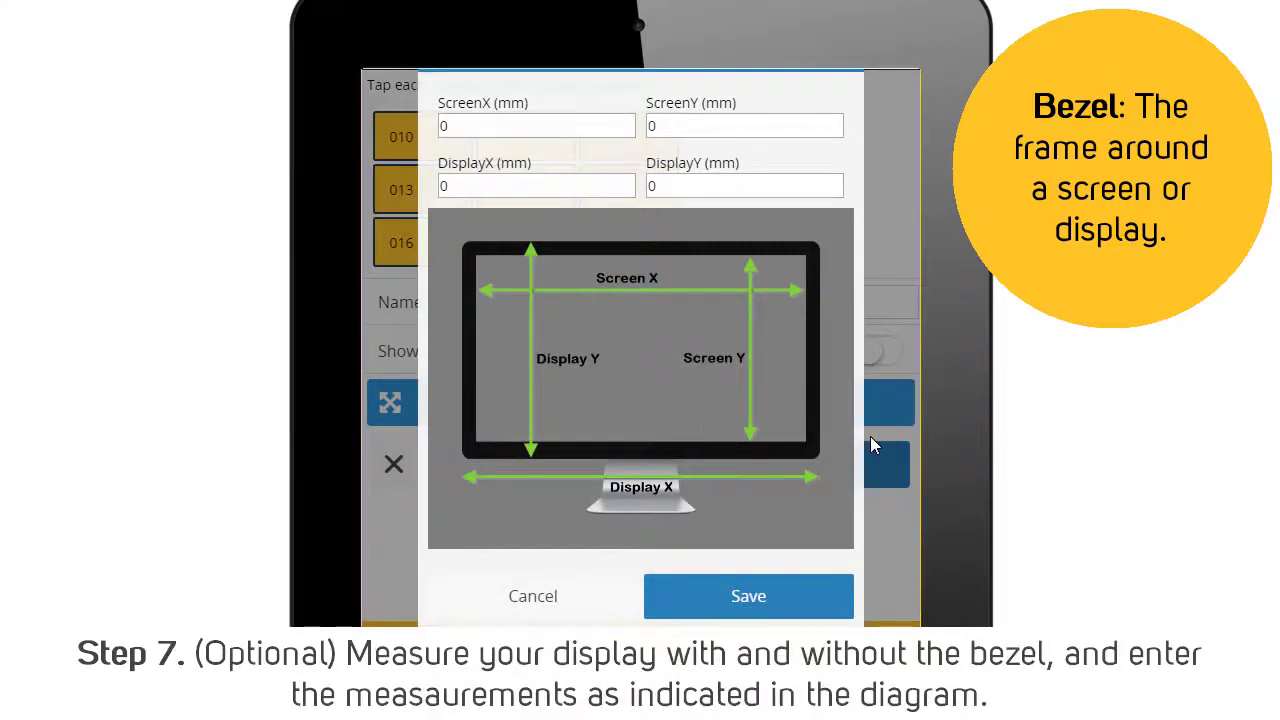
mouse_move(770, 608)
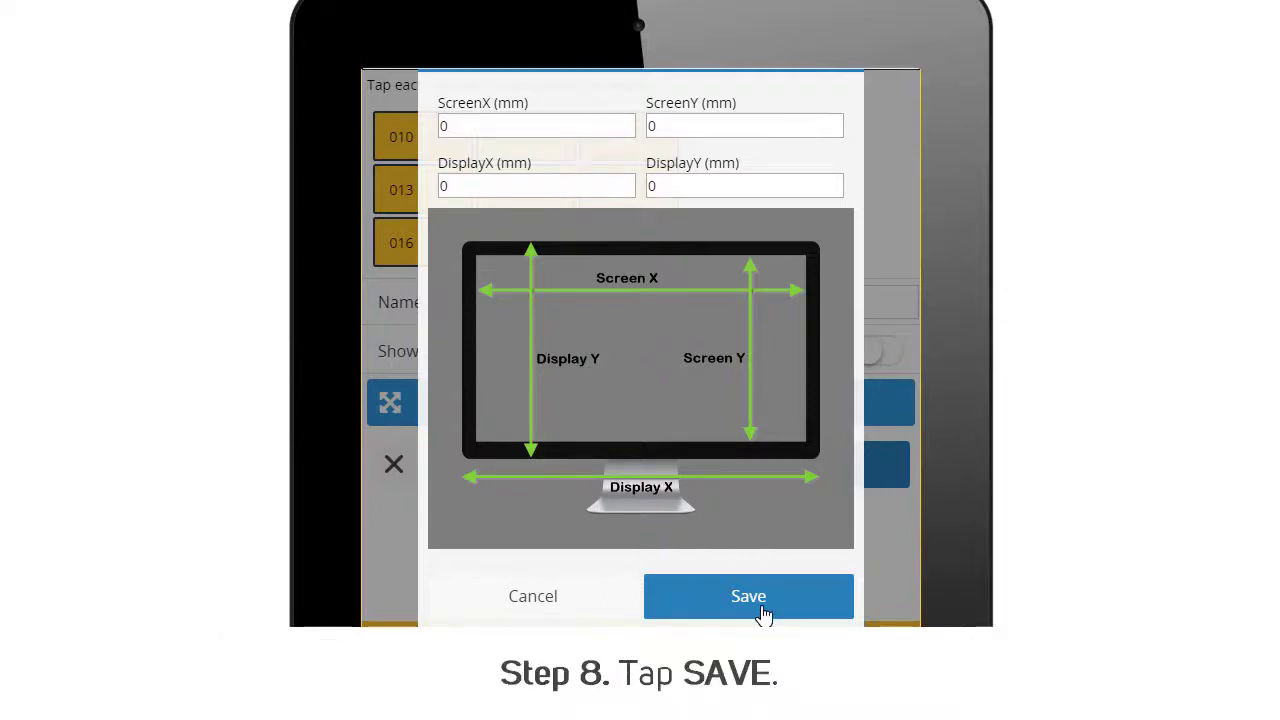
click(748, 596)
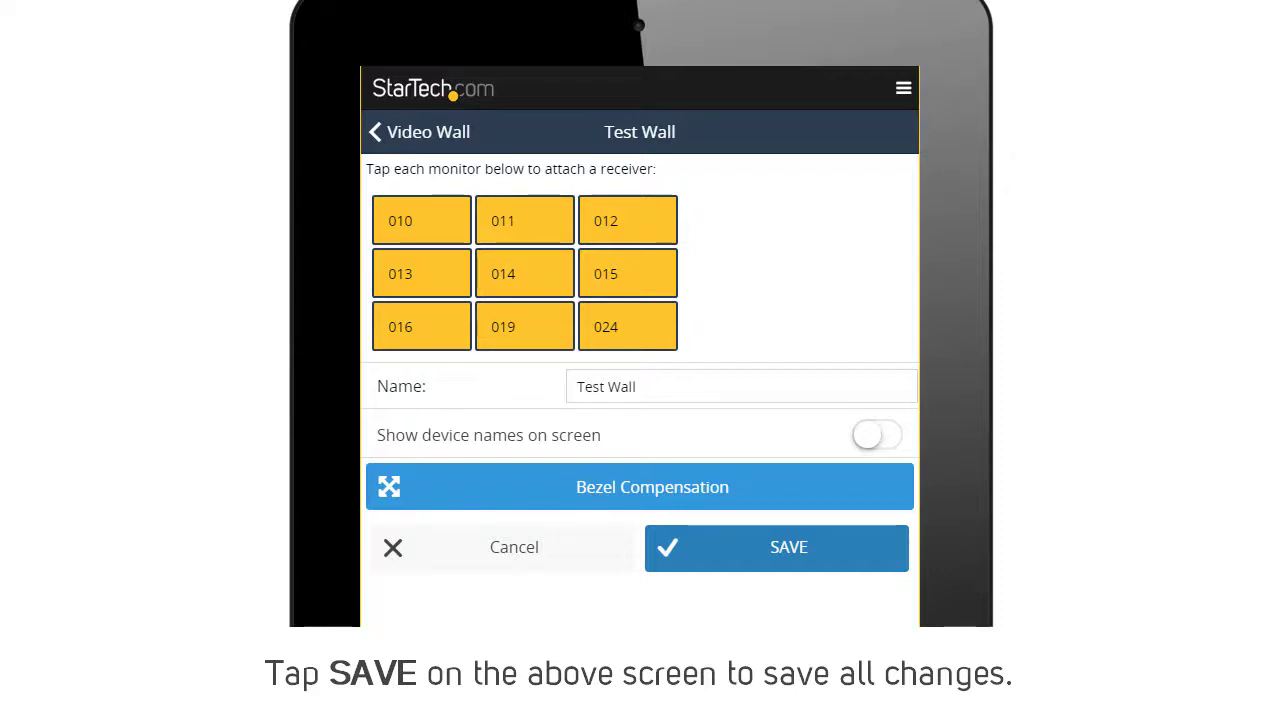
click(788, 547)
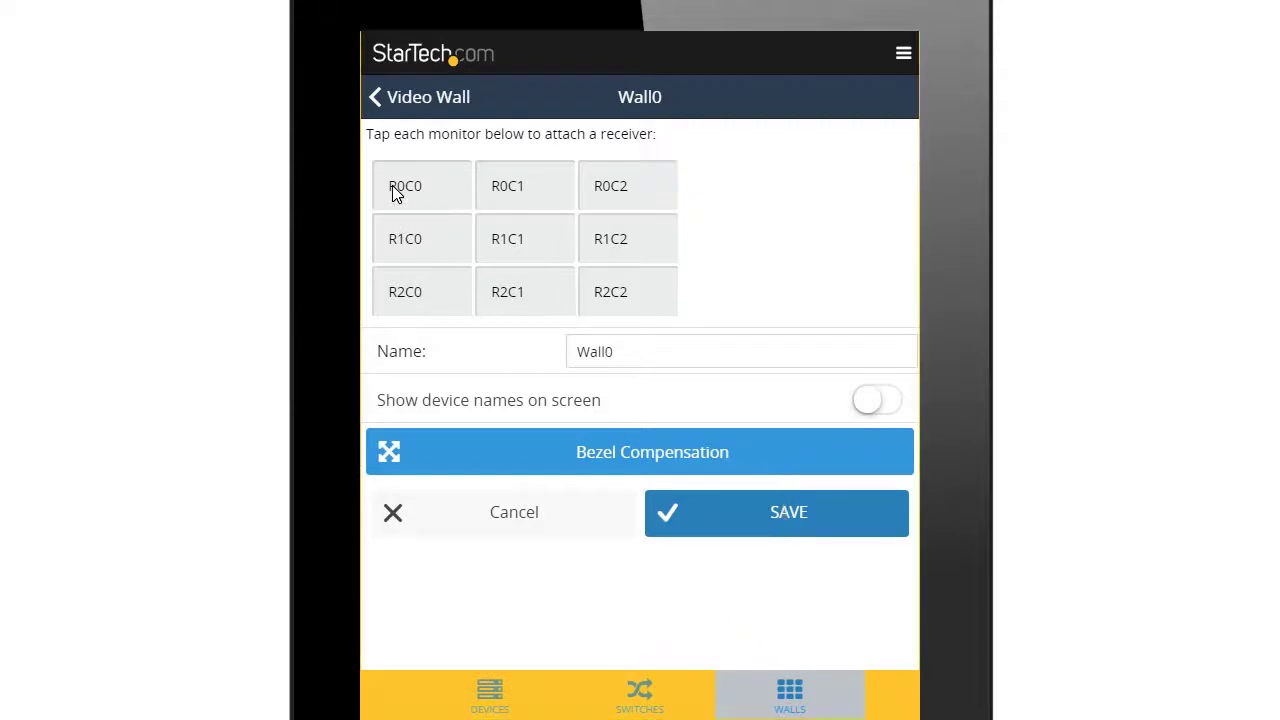
Assign receiver 010 to Wall0's R0C0 display, then view the Switches matrix.
click(420, 185)
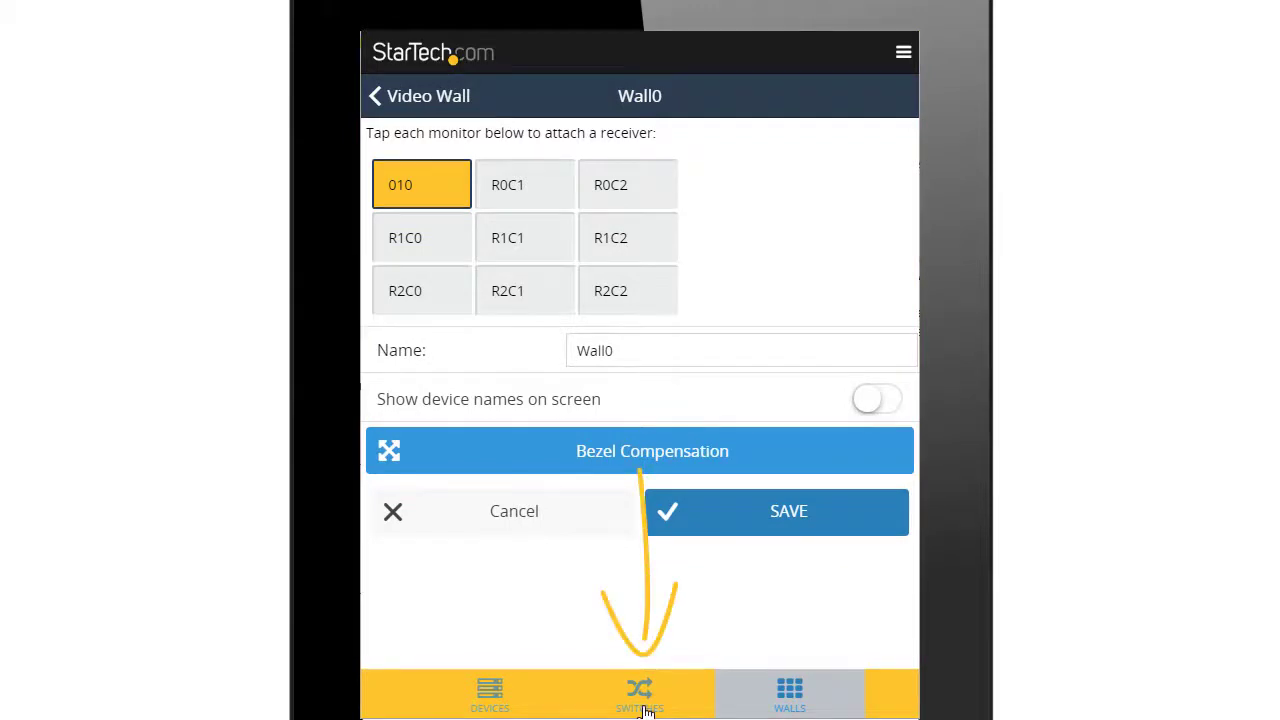
click(639, 693)
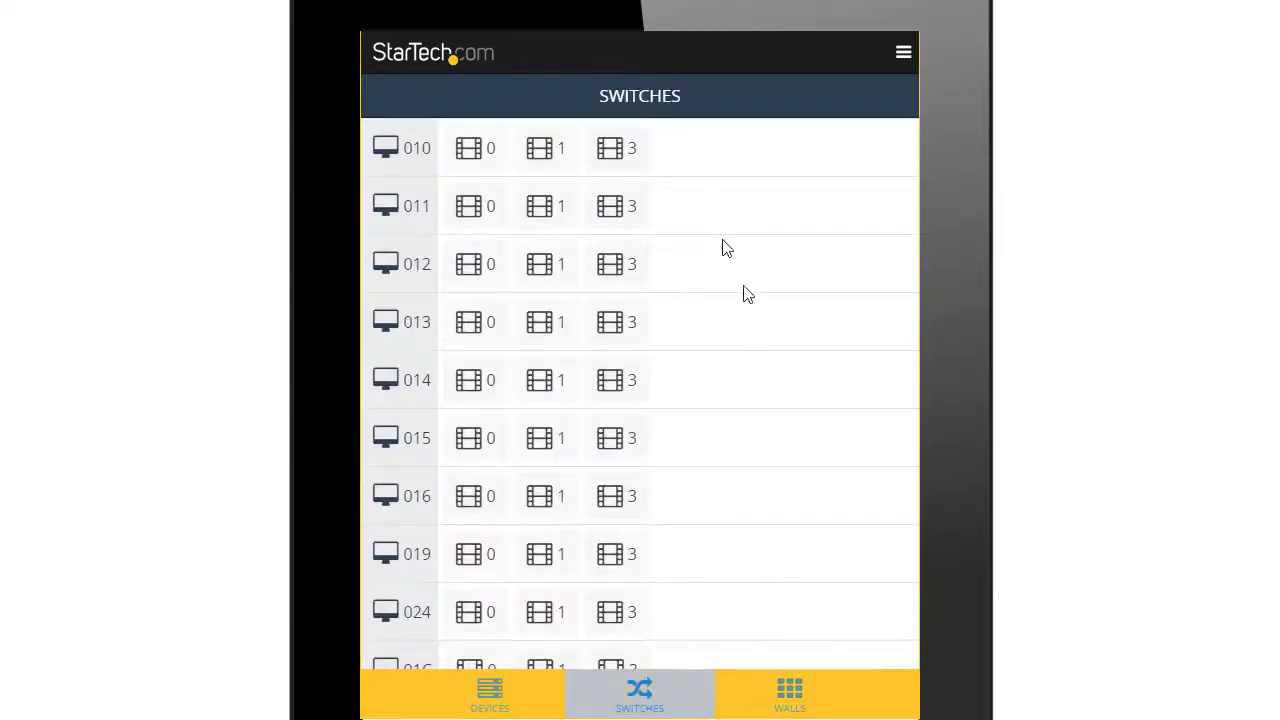